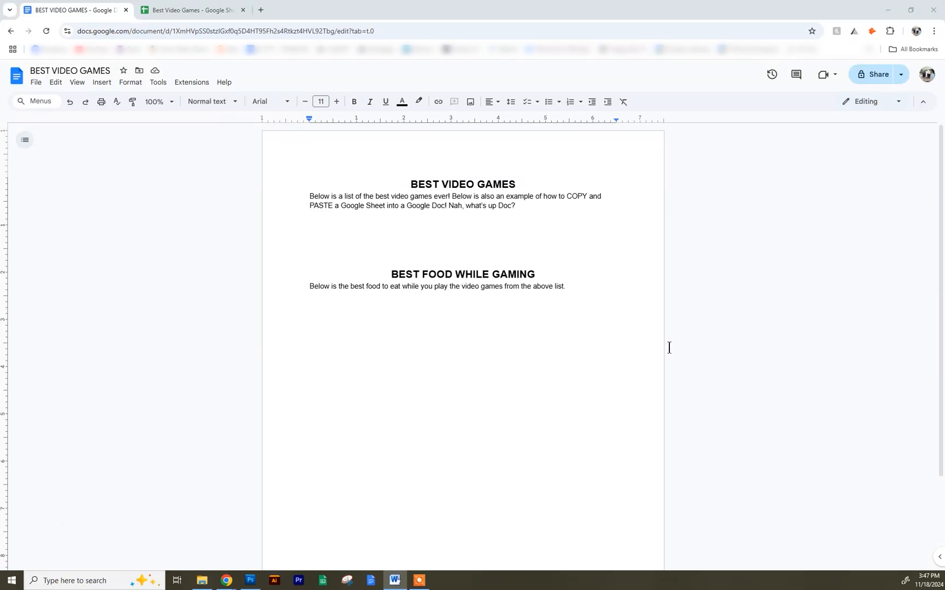
pyautogui.moveTo(492, 210)
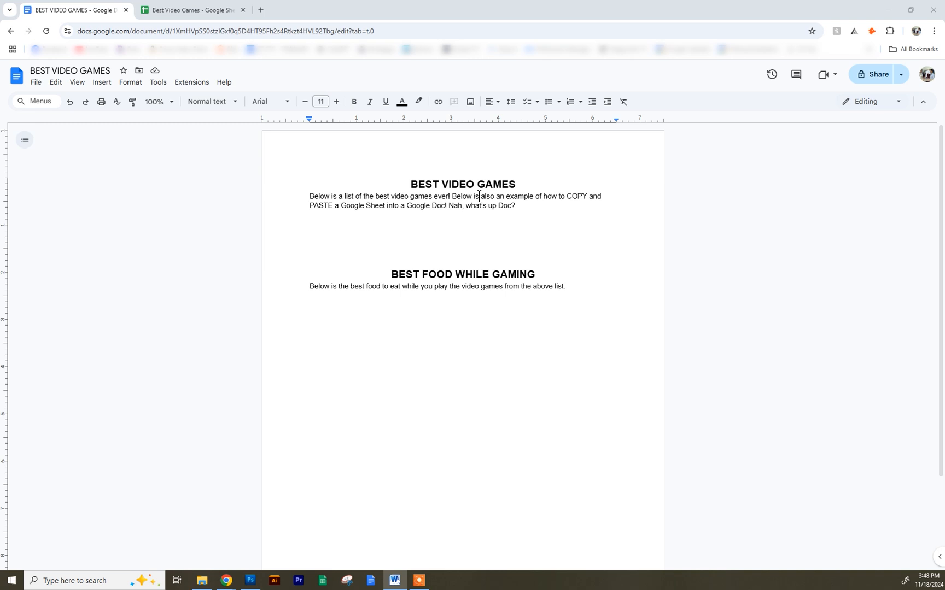
pyautogui.moveTo(474, 200)
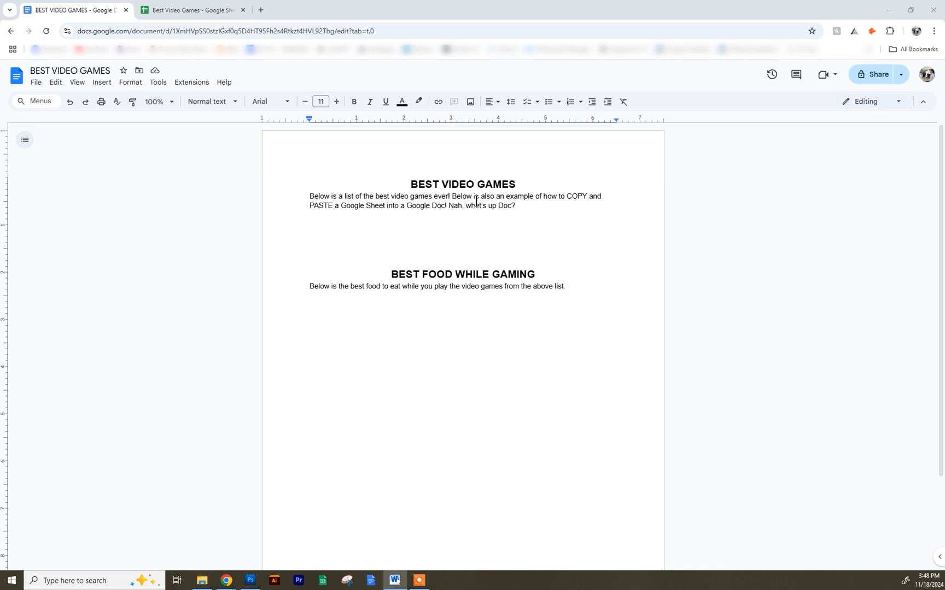
pyautogui.moveTo(462, 226)
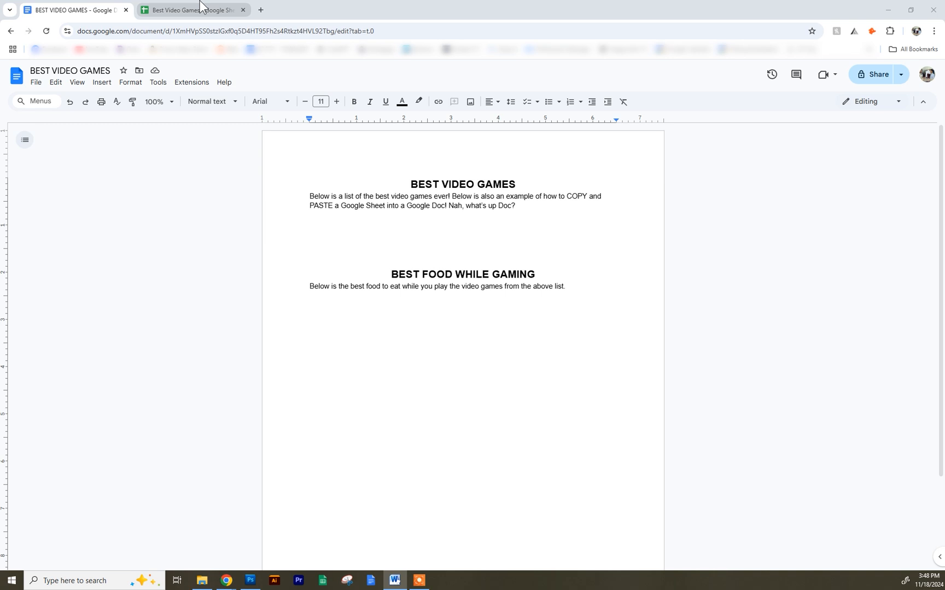
# Step: Switch between the document and the Best Video Games spreadsheet, ending on the spreadsheet
pyautogui.click(191, 10)
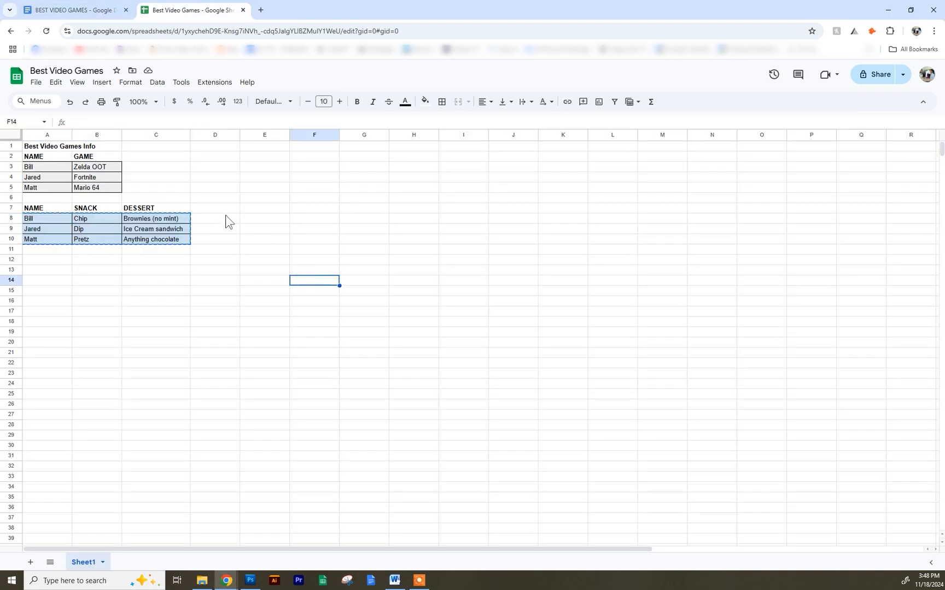
pyautogui.click(364, 207)
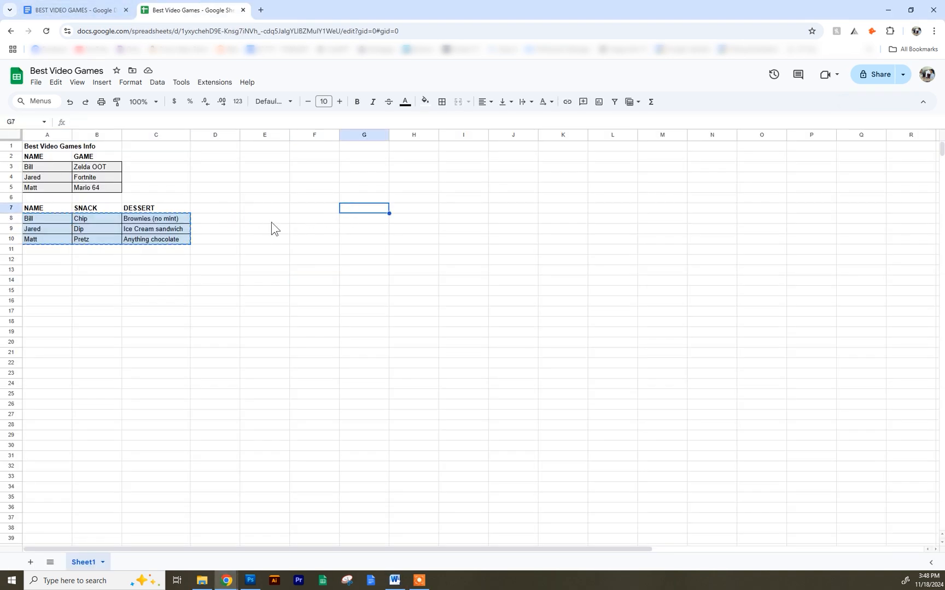
pyautogui.click(72, 10)
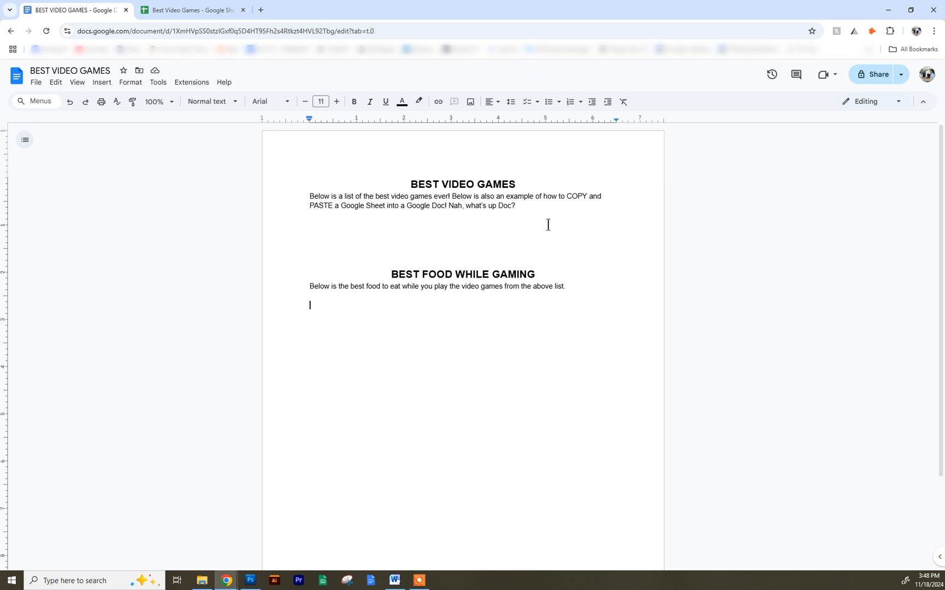
pyautogui.moveTo(522, 205)
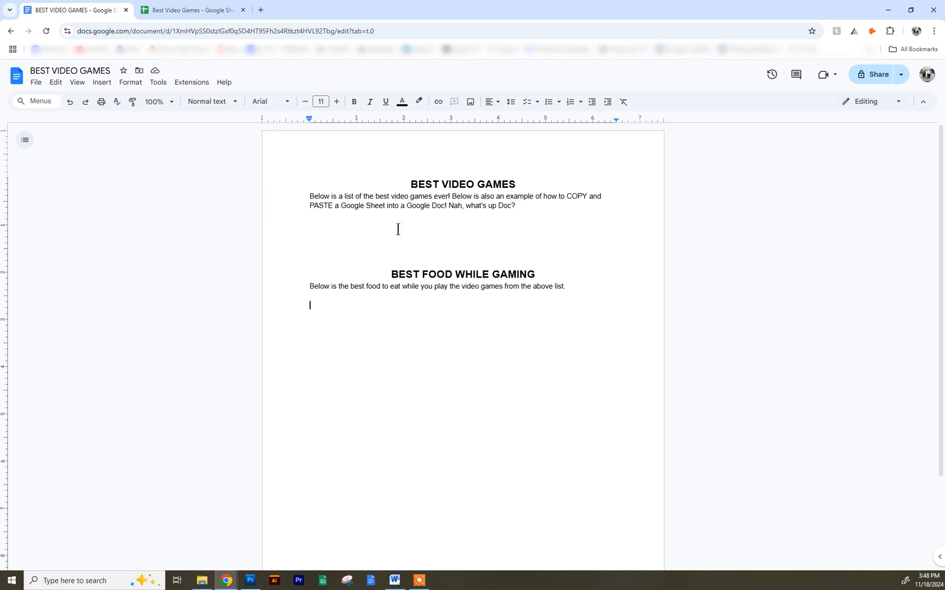
pyautogui.moveTo(566, 300)
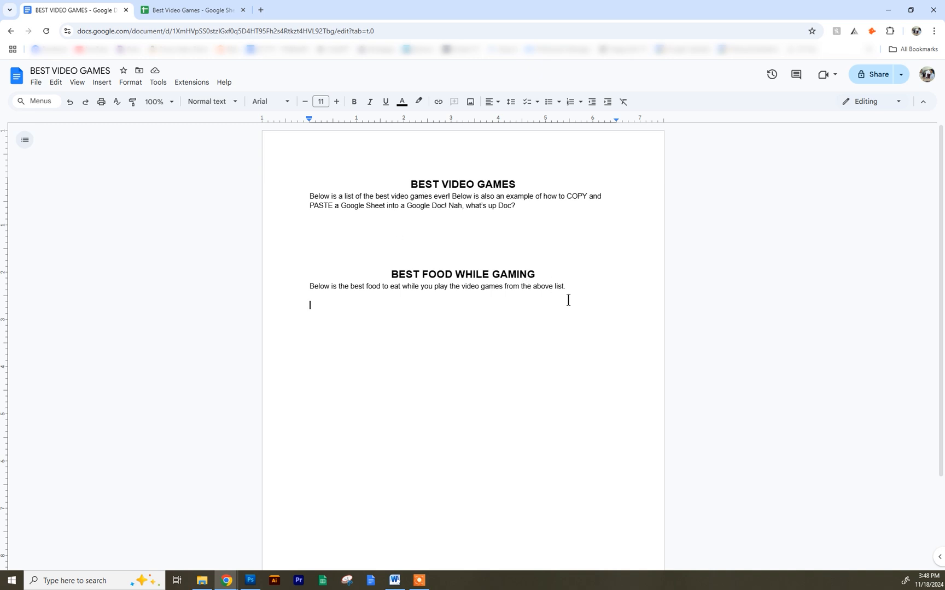
pyautogui.click(192, 10)
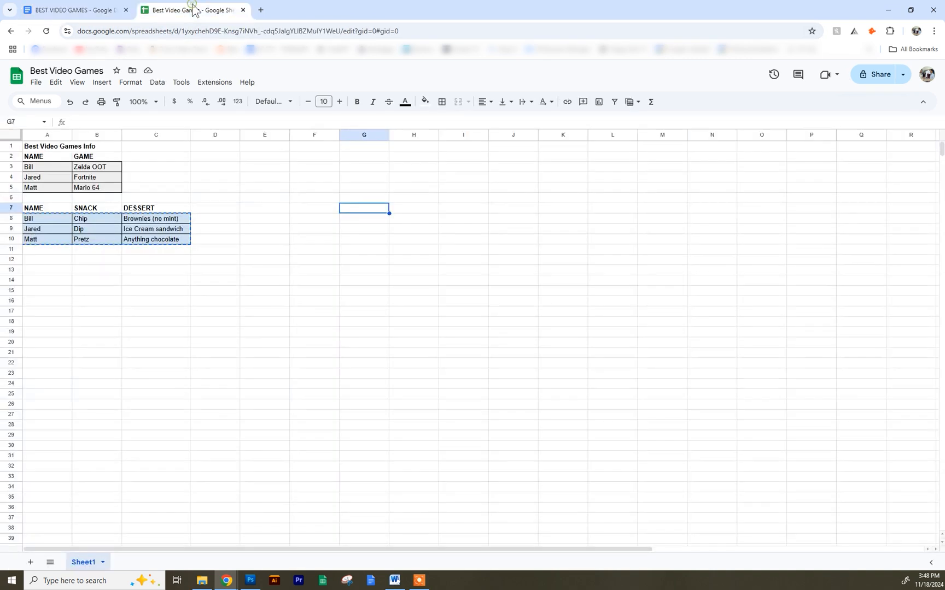
# Step: Select Bill, Jared and Matt's game rows (A3:B5) and bring up the Copy menu
pyautogui.click(264, 238)
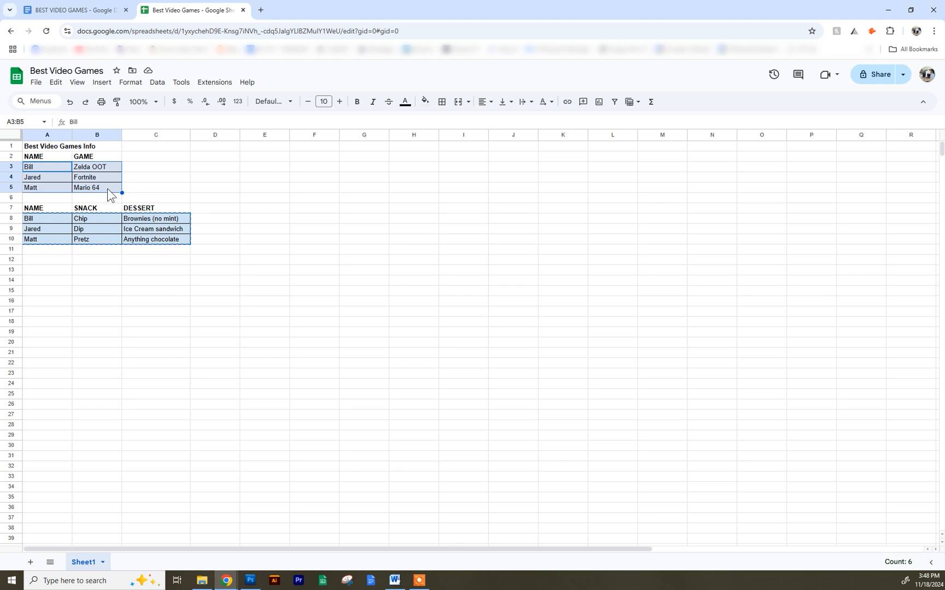
pyautogui.rightClick(108, 188)
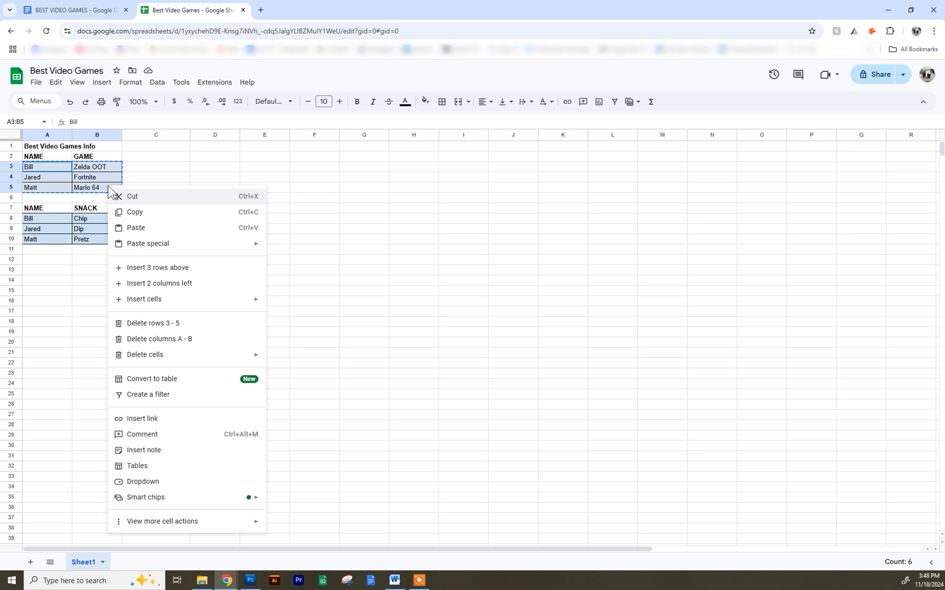
pyautogui.moveTo(148, 257)
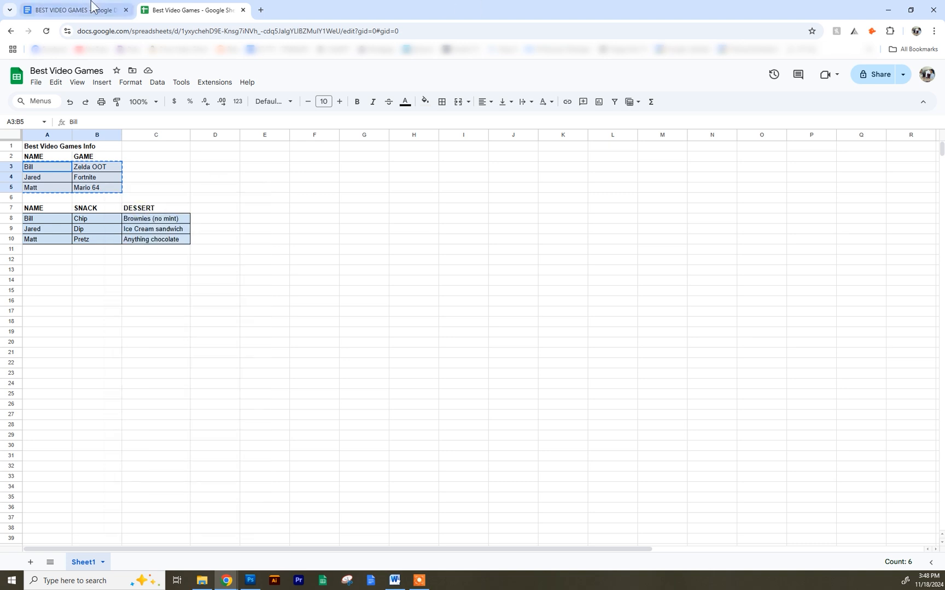
# Step: Paste the games rows under the intro as a table linked to the spreadsheet
pyautogui.click(72, 10)
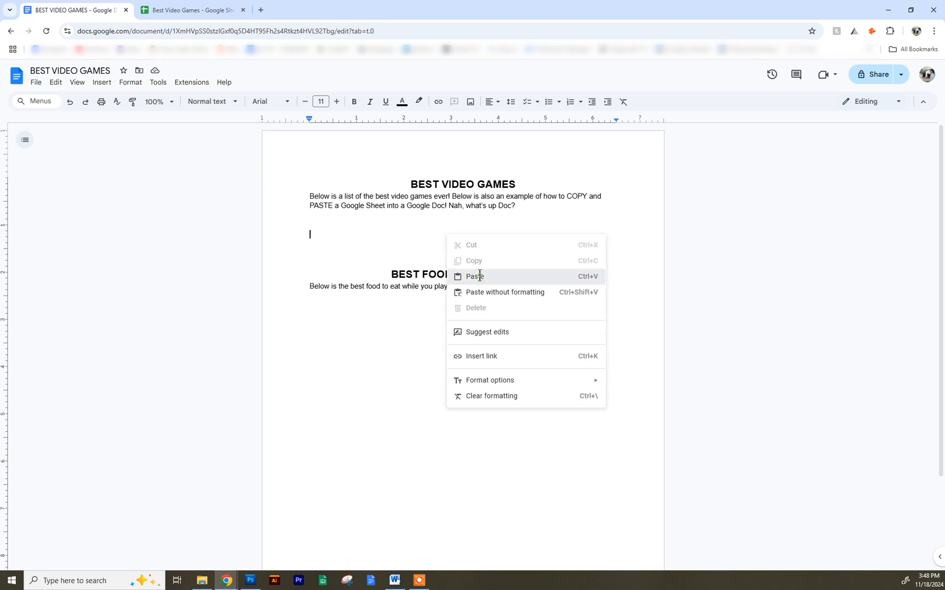
pyautogui.click(474, 276)
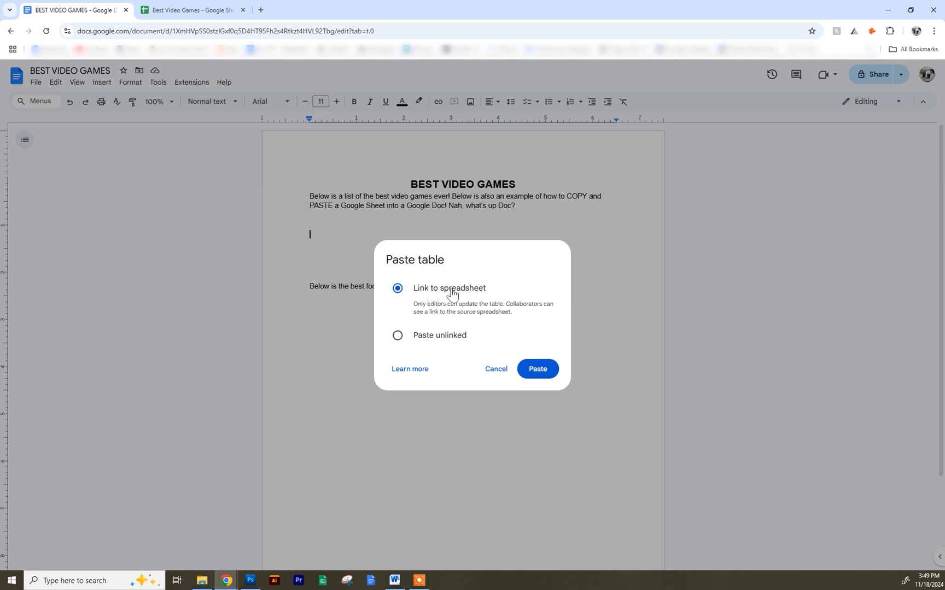
pyautogui.click(536, 369)
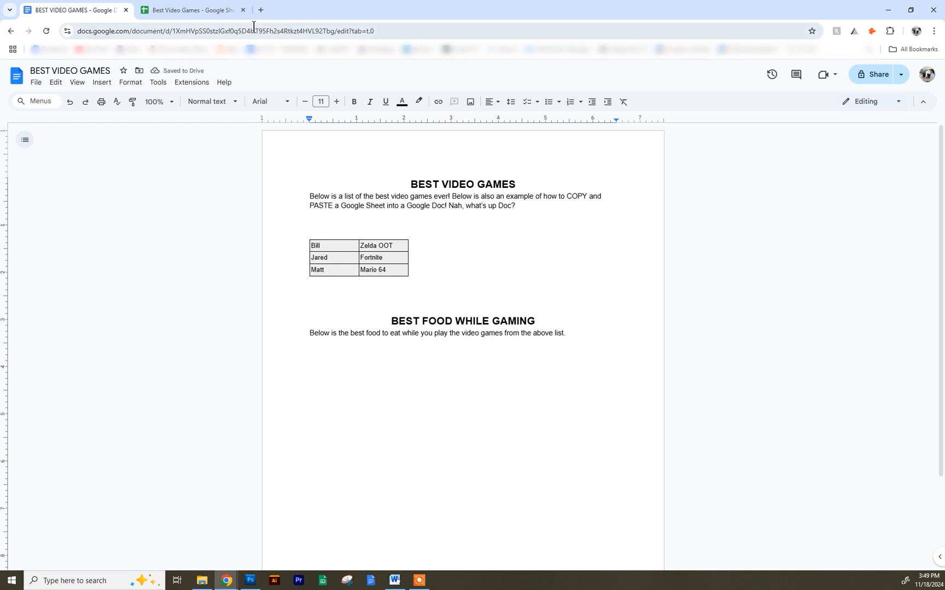
pyautogui.moveTo(190, 10)
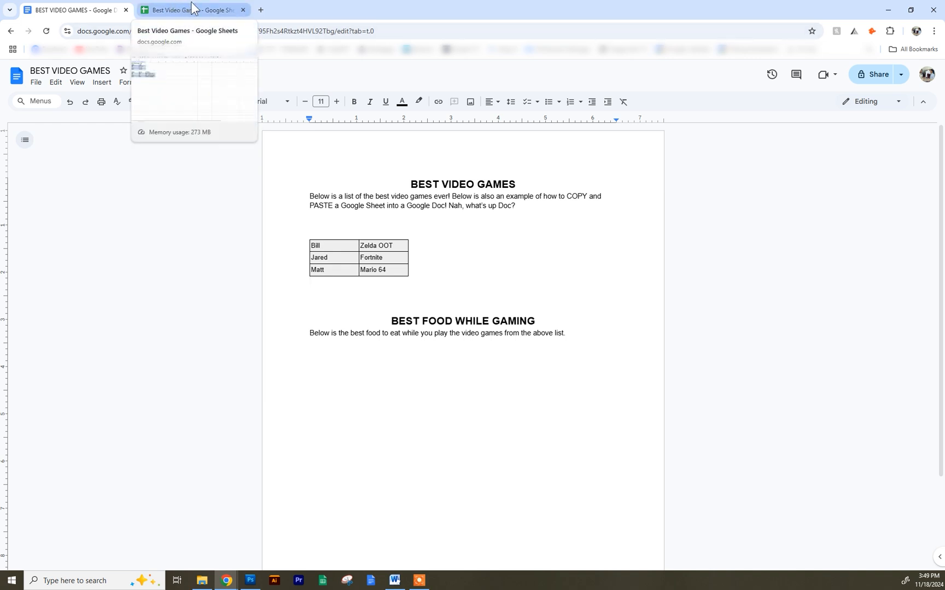
# Step: Grab the snack and dessert rows from the spreadsheet and return to the document
pyautogui.click(190, 10)
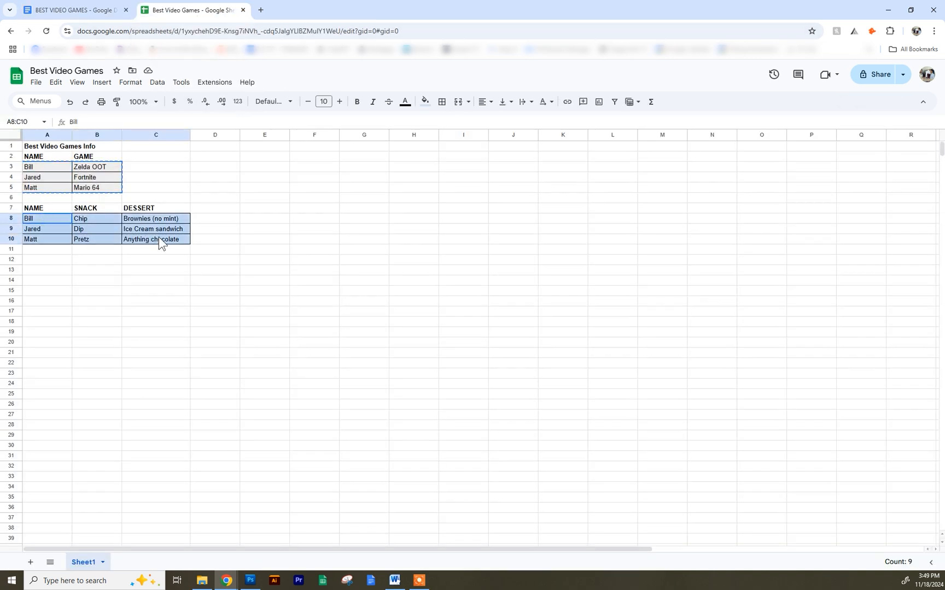
pyautogui.rightClick(160, 240)
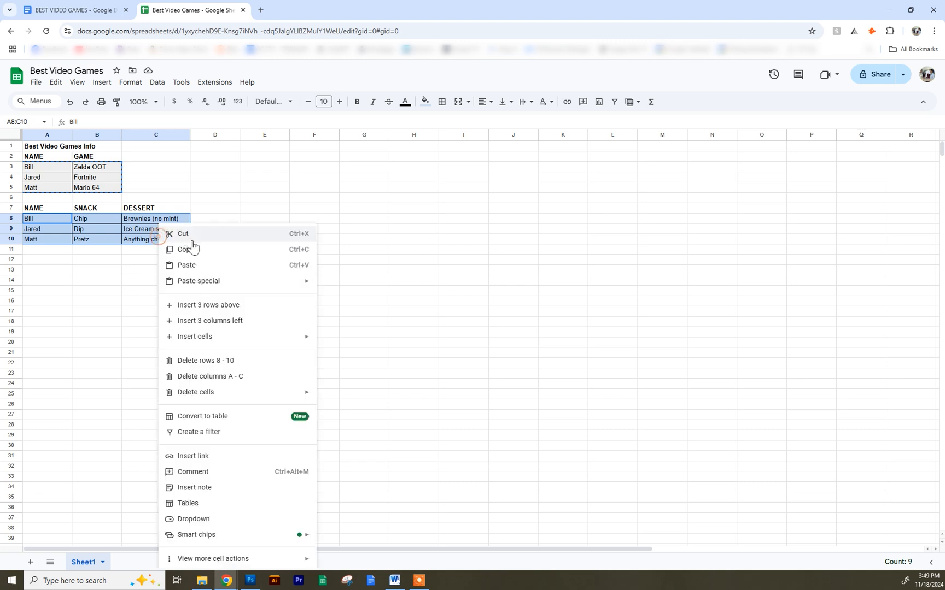
pyautogui.click(72, 9)
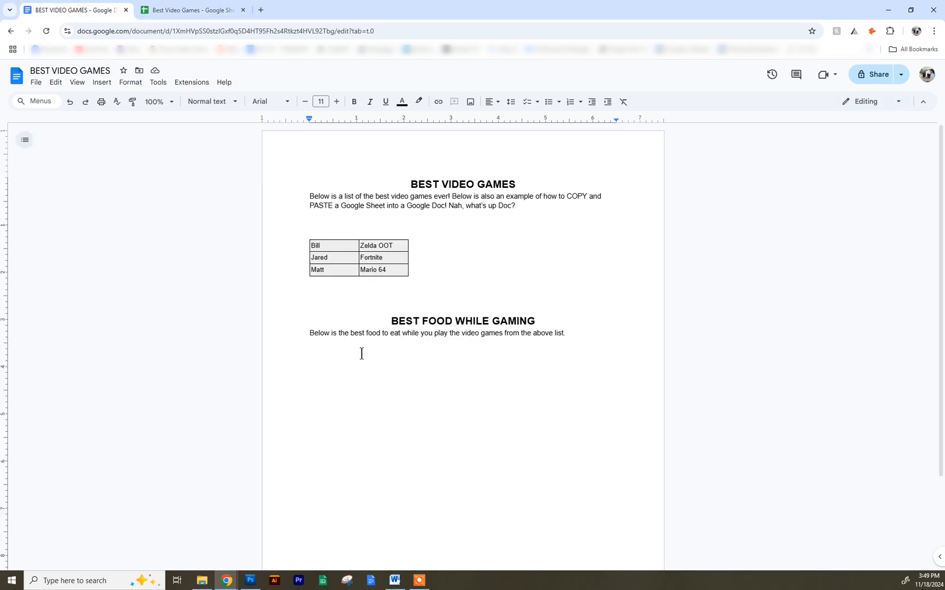
# Step: Paste the snack-and-dessert table below the food paragraph, keeping it linked to the spreadsheet
pyautogui.rightClick(361, 353)
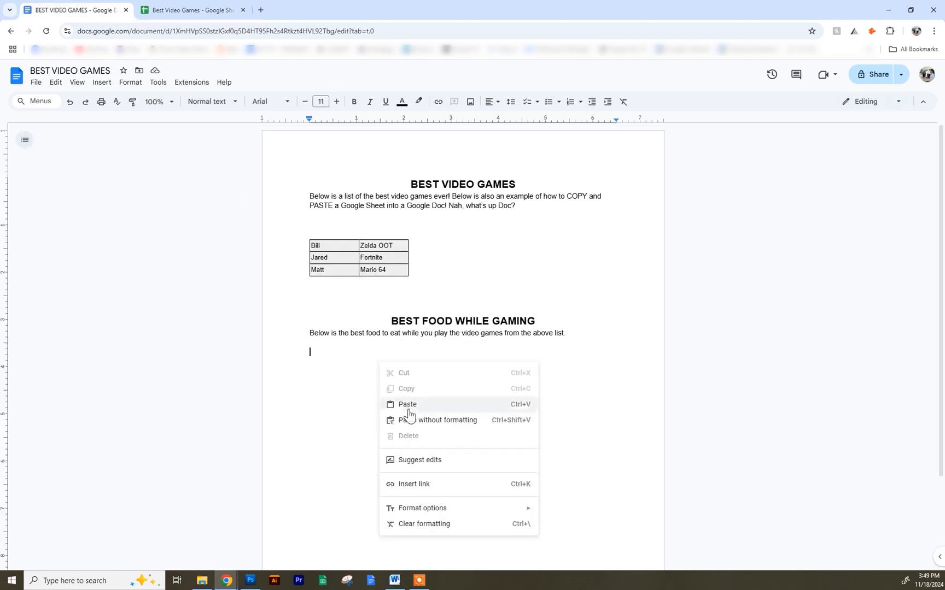
pyautogui.click(408, 404)
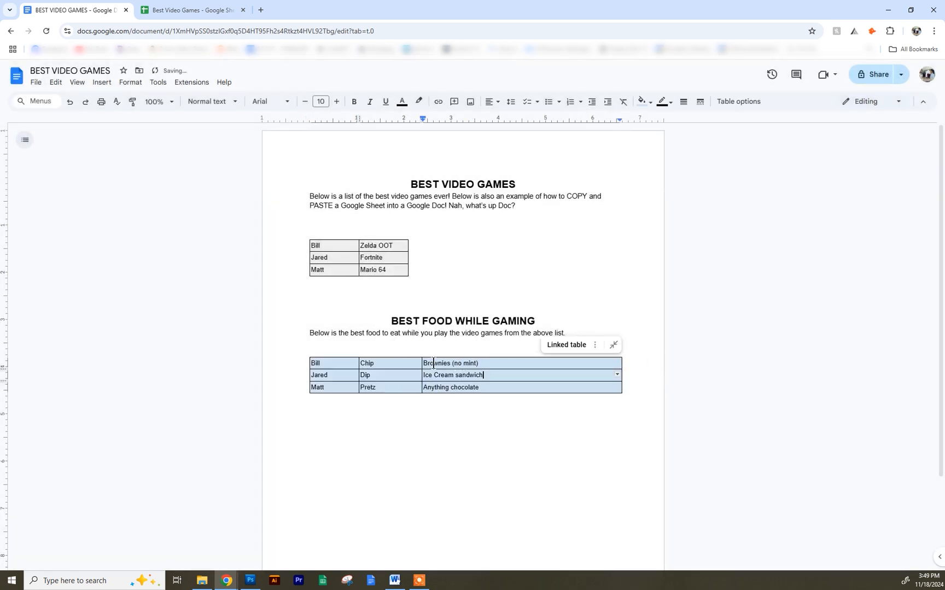
pyautogui.click(316, 246)
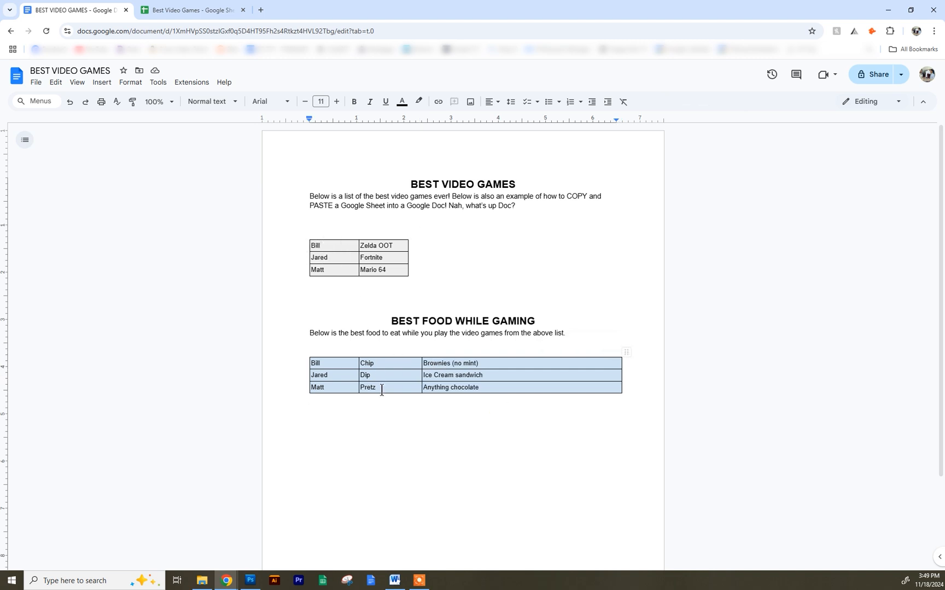
pyautogui.click(190, 9)
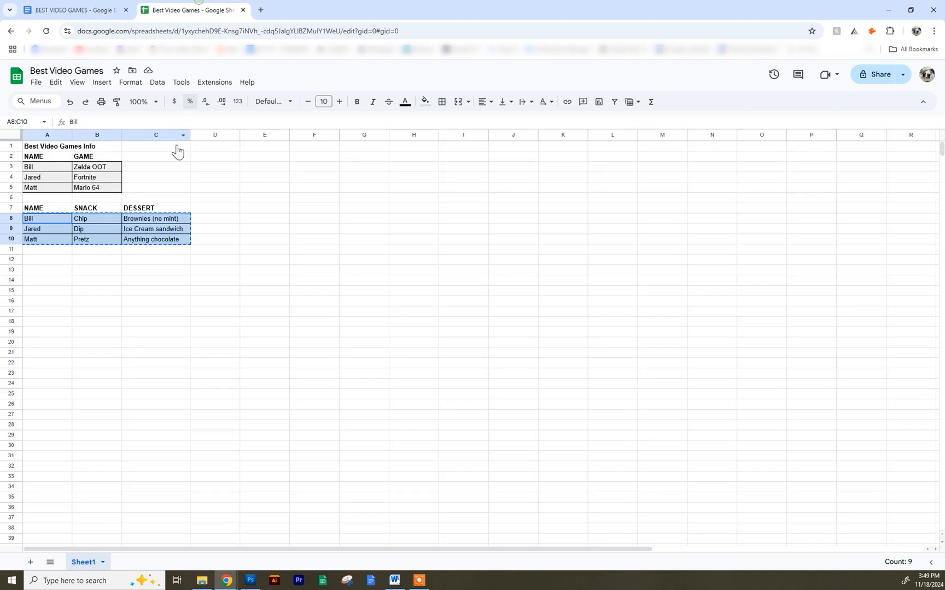
# Step: Replace Jared's snack Dip with Skittles in cell B9, then return to the document
pyautogui.click(78, 229)
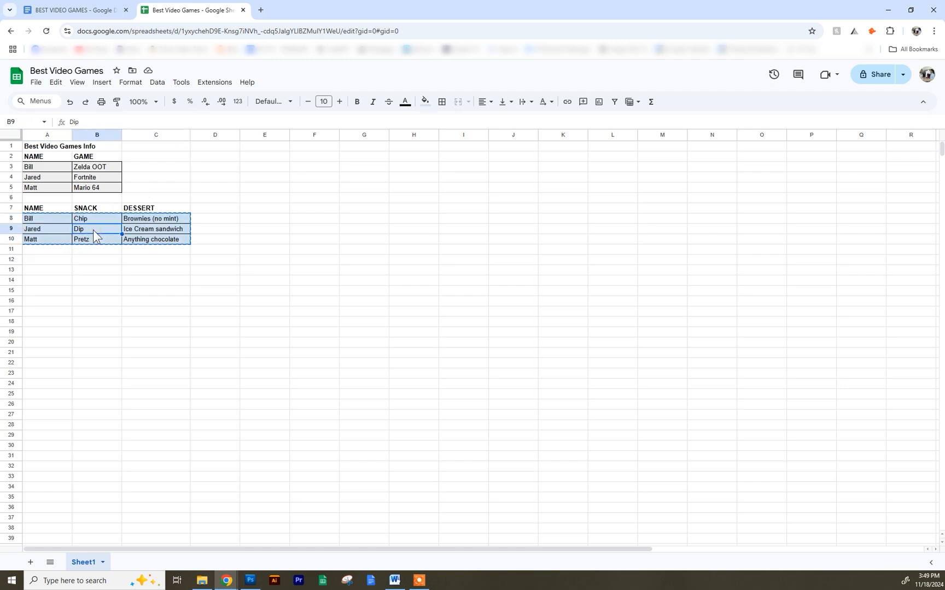
pyautogui.write('Skittles')
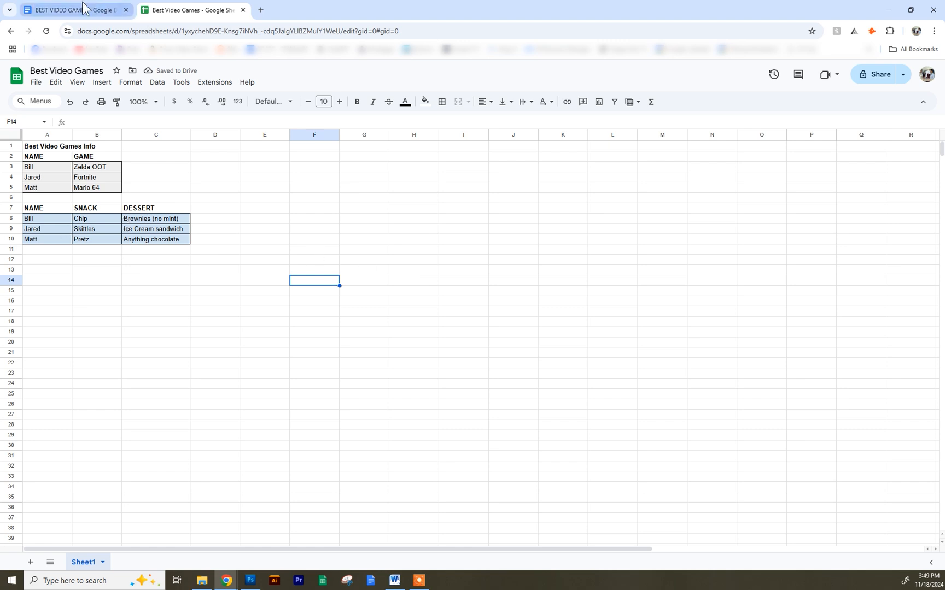
pyautogui.click(74, 10)
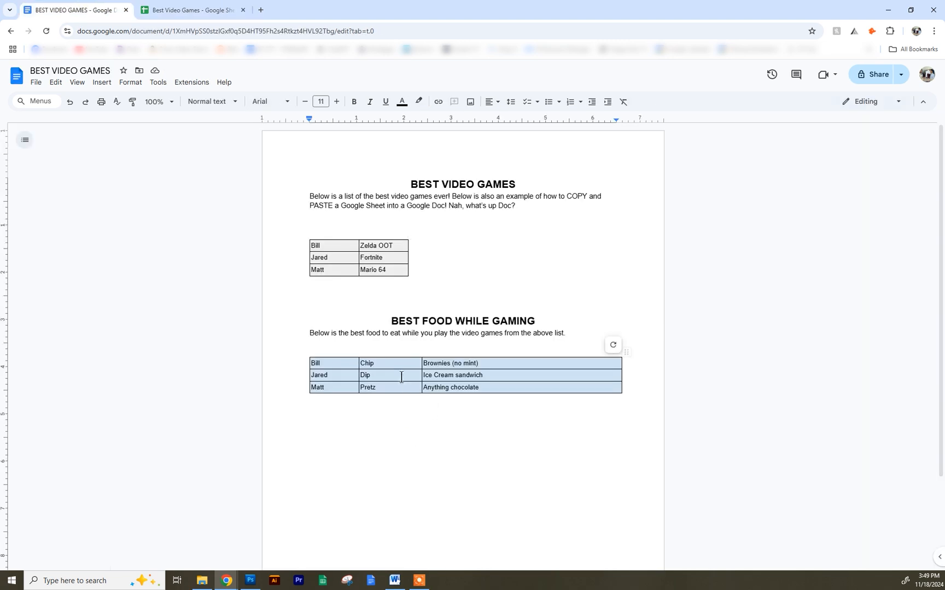
pyautogui.moveTo(613, 344)
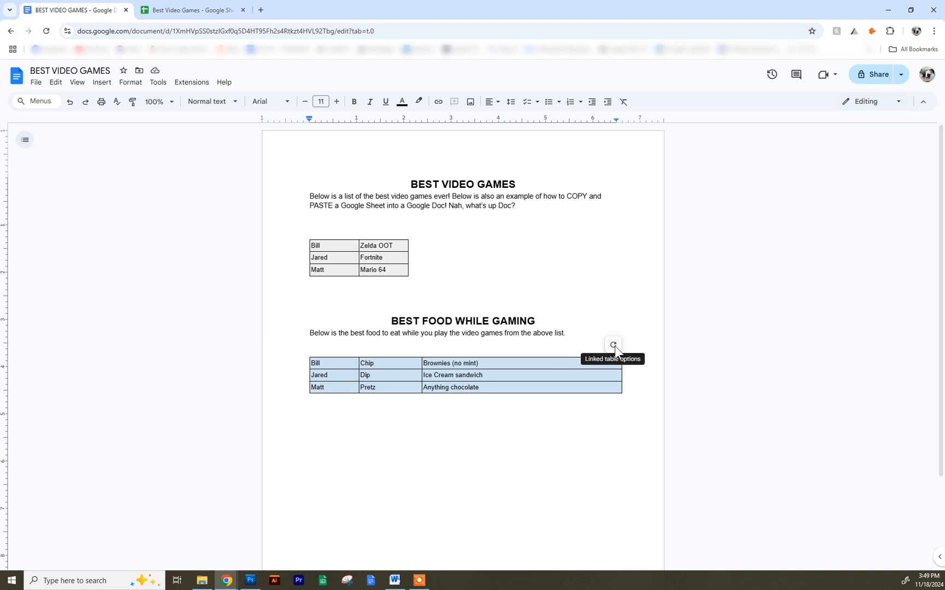
# Step: Update the linked food table from its options icon so Jared shows Skittles
pyautogui.click(614, 345)
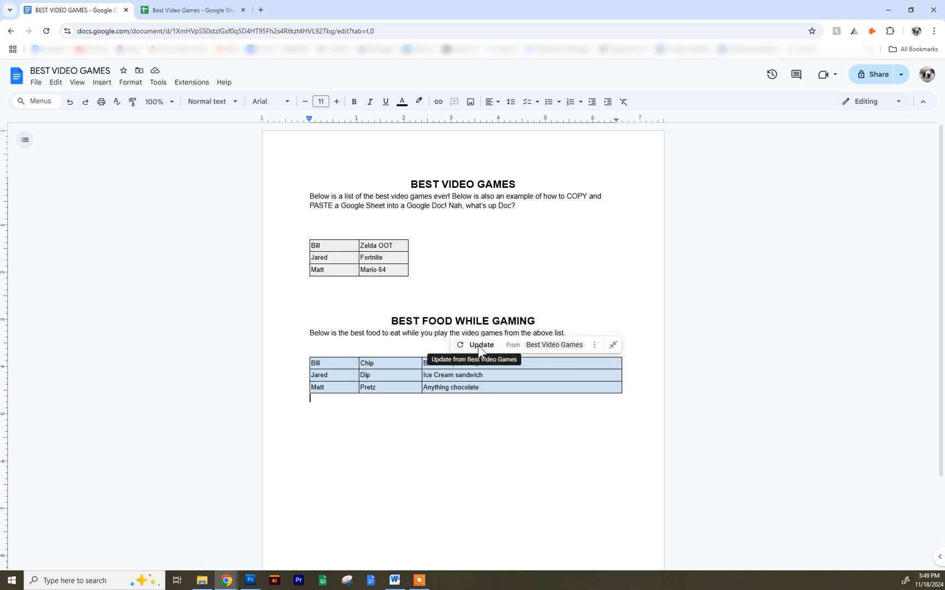
pyautogui.click(480, 345)
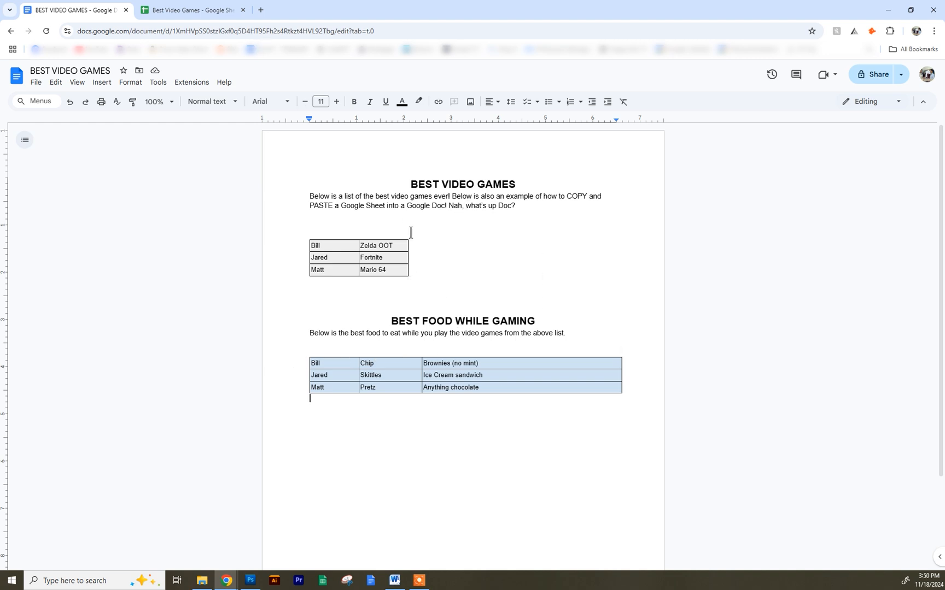
pyautogui.moveTo(366, 201)
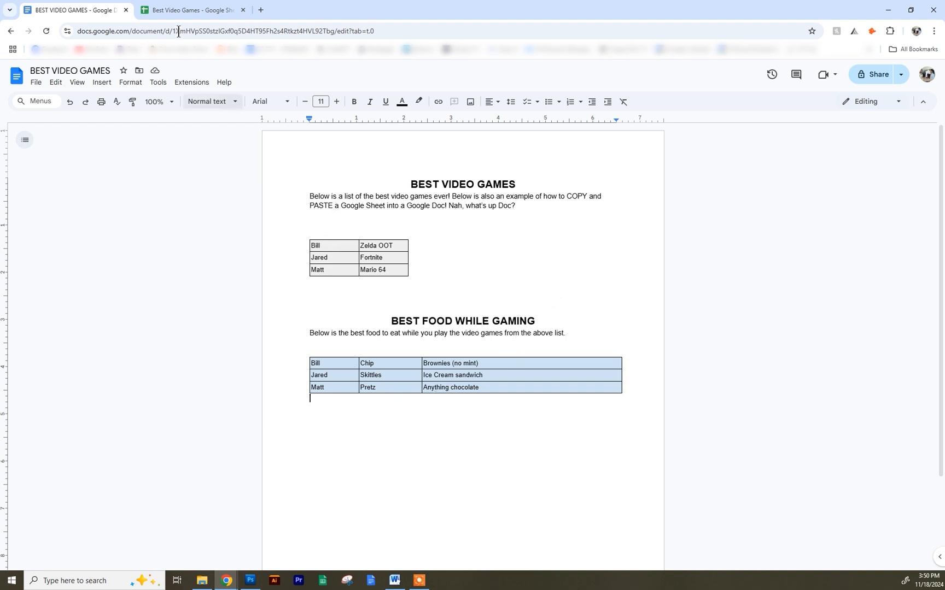
# Step: Review the spreadsheet's food rows at cell A8, then return to the BEST VIDEO GAMES document
pyautogui.click(189, 9)
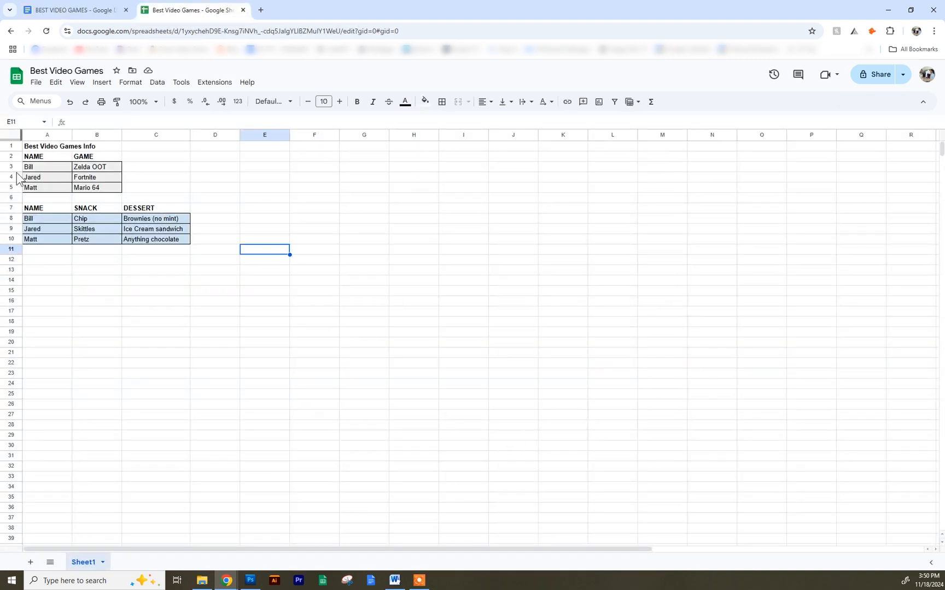
pyautogui.moveTo(193, 247)
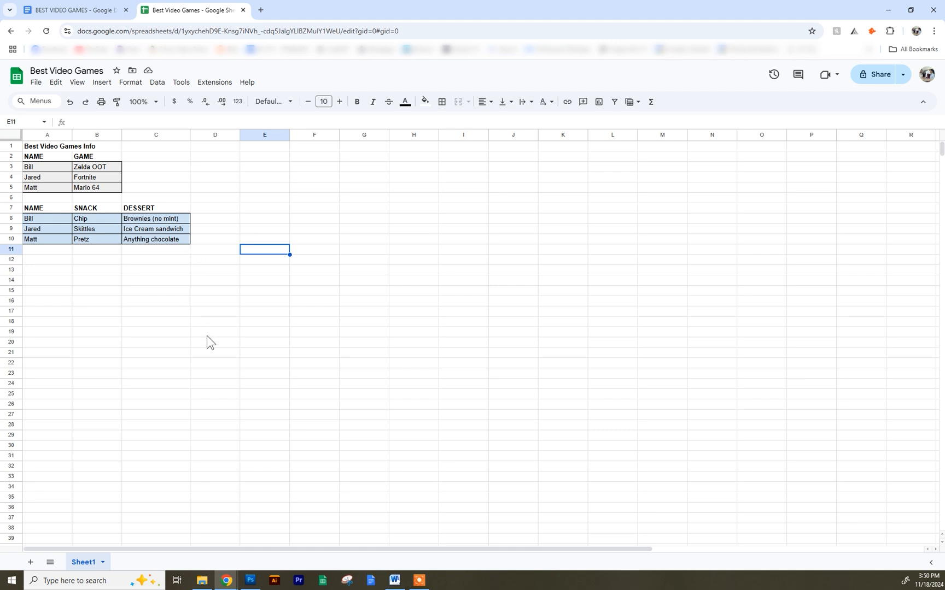
pyautogui.moveTo(202, 256)
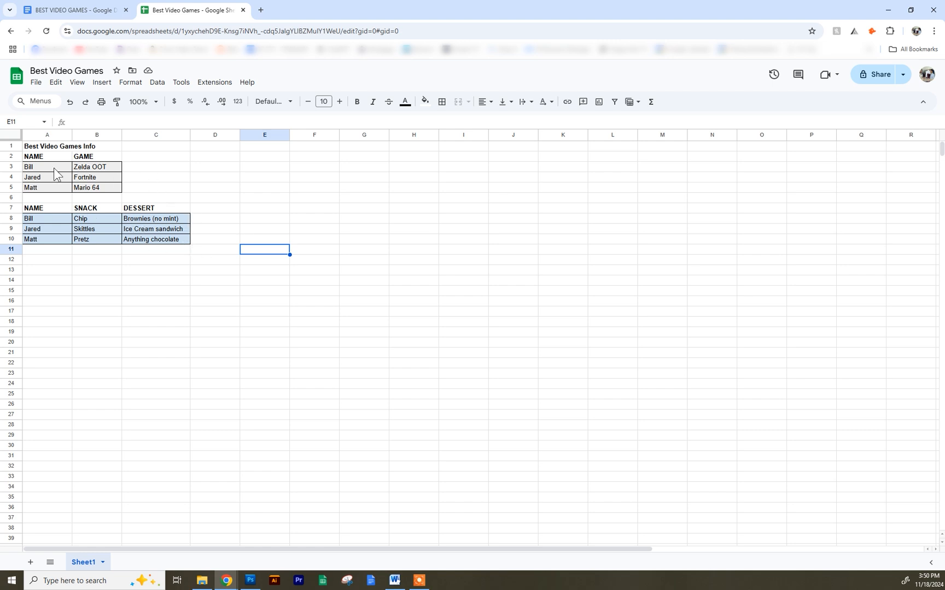
pyautogui.click(28, 219)
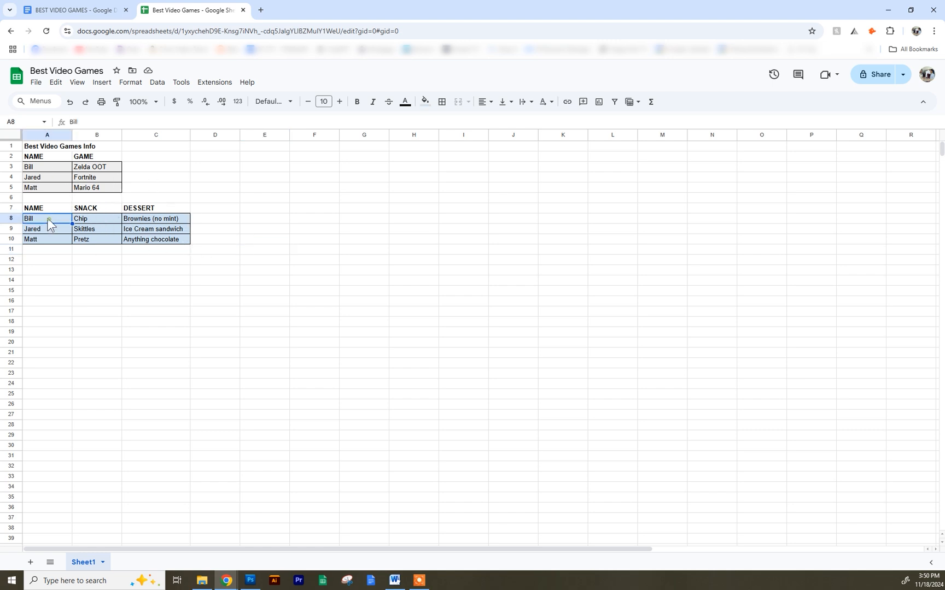
pyautogui.click(72, 10)
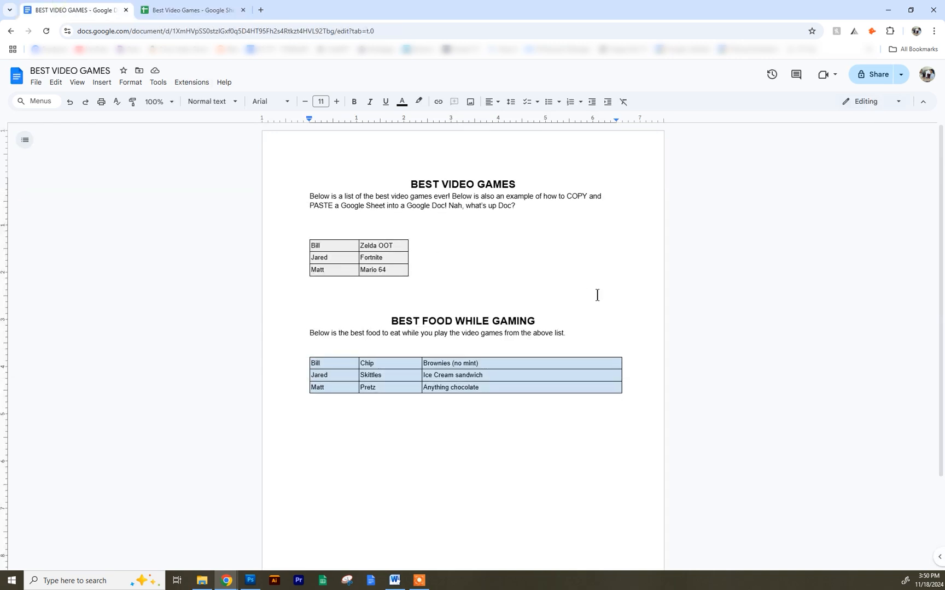
pyautogui.moveTo(601, 293)
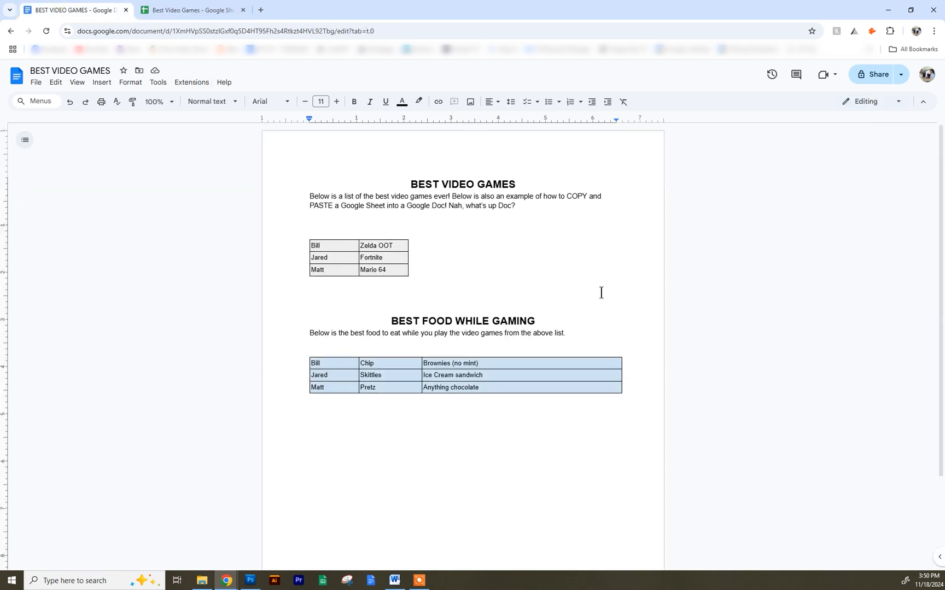